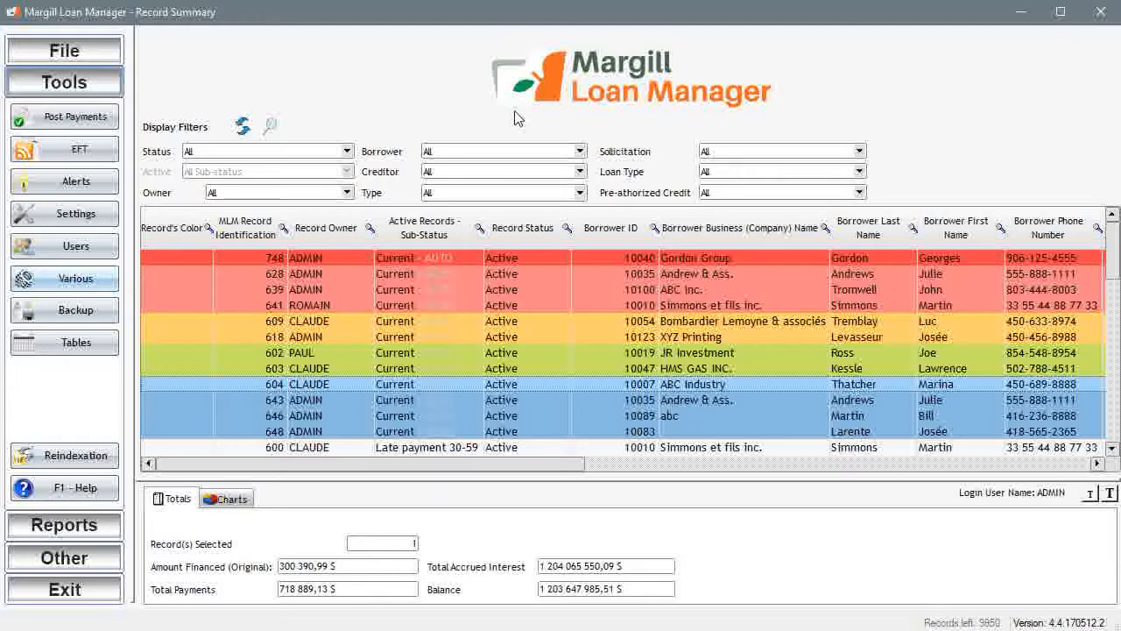
mouse_move(131, 482)
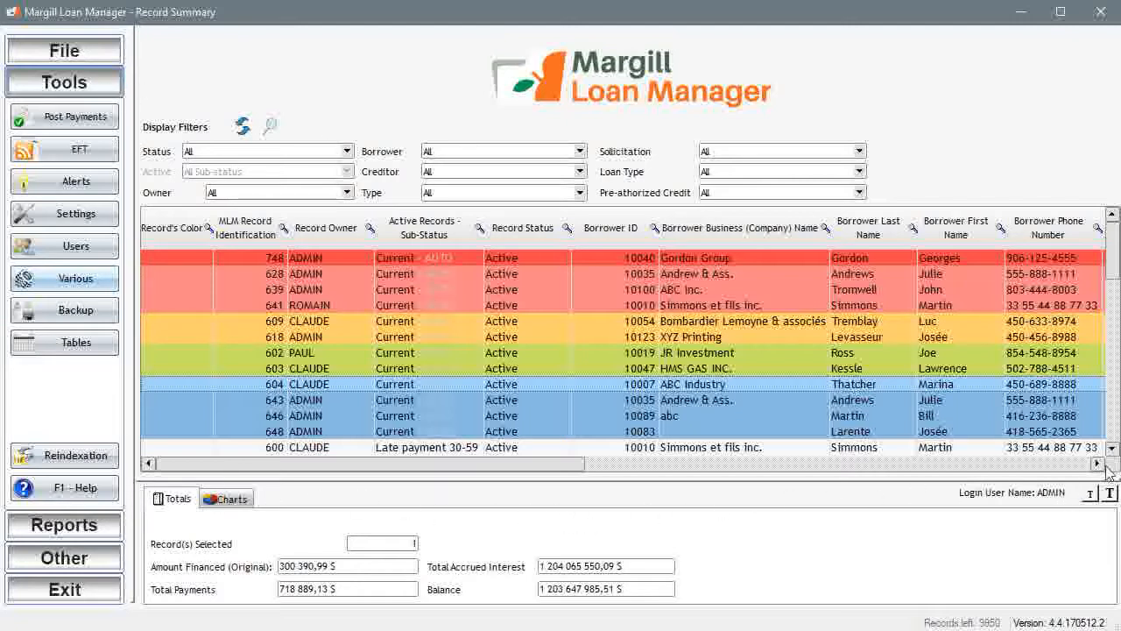
- Scroll the Record Summary and search the Borrower Last Name column for 'Gordon'
scroll("down", 3)
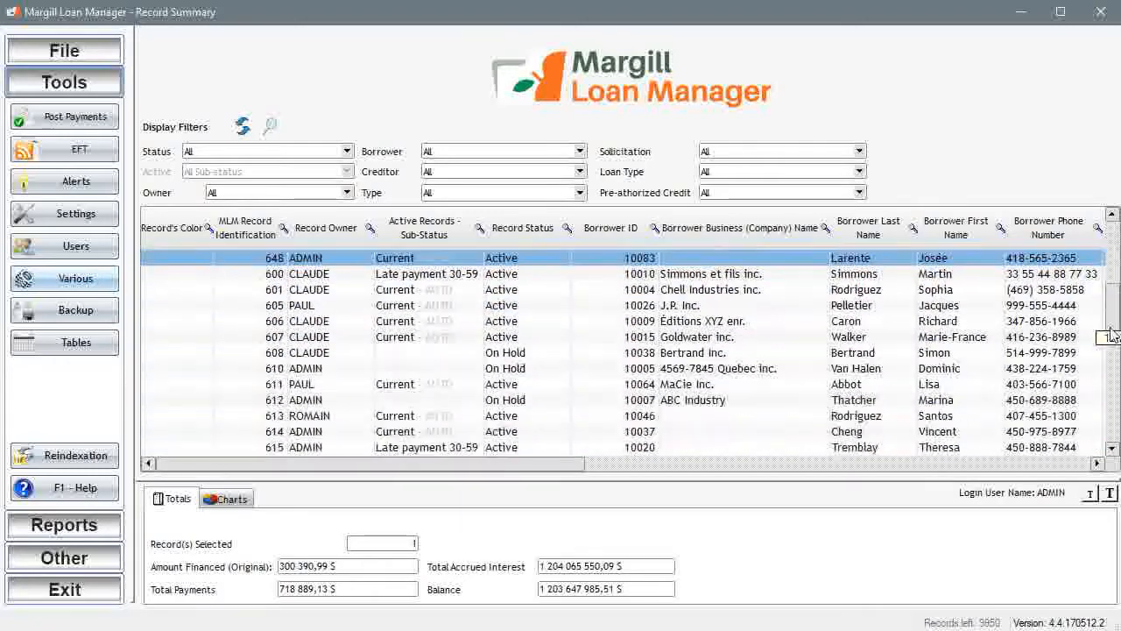
scroll("down", 3)
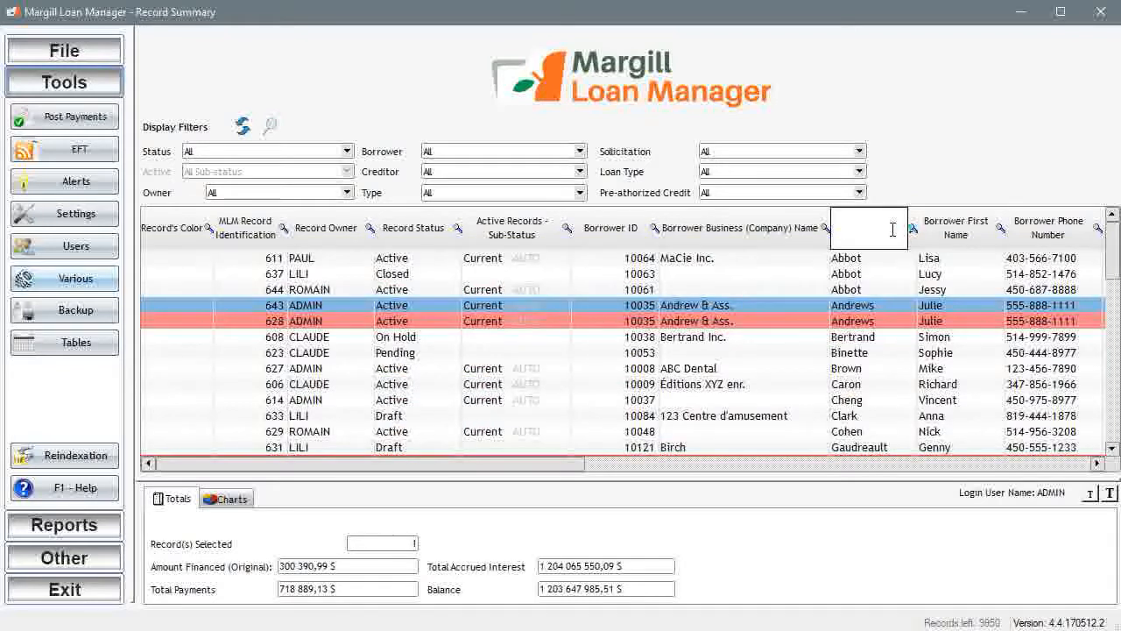
type("Gordon")
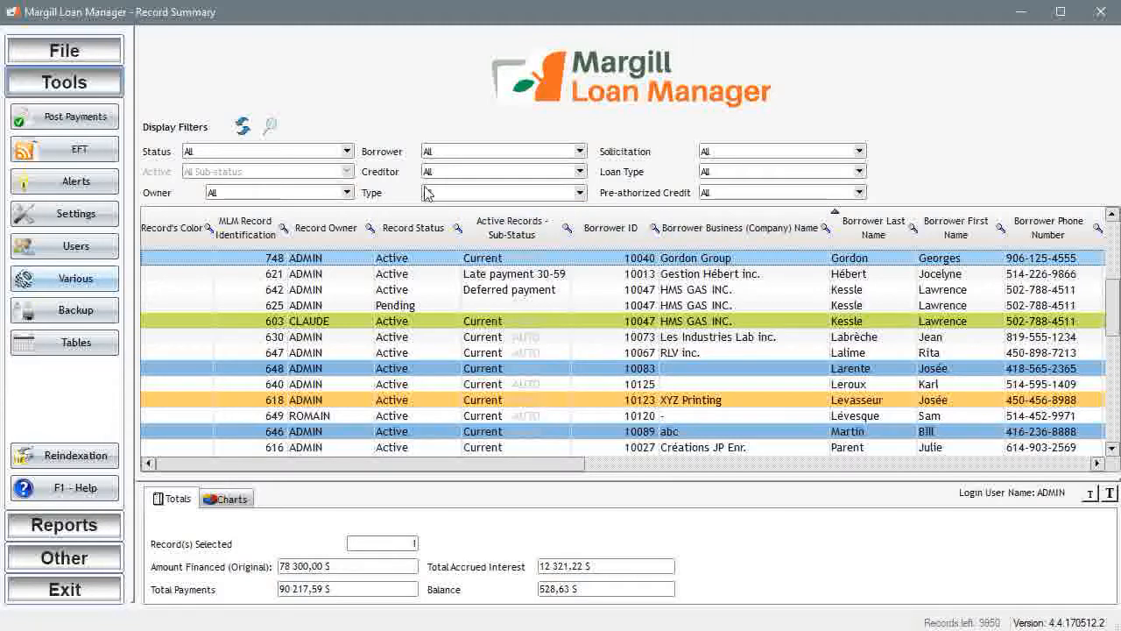
left_click(347, 151)
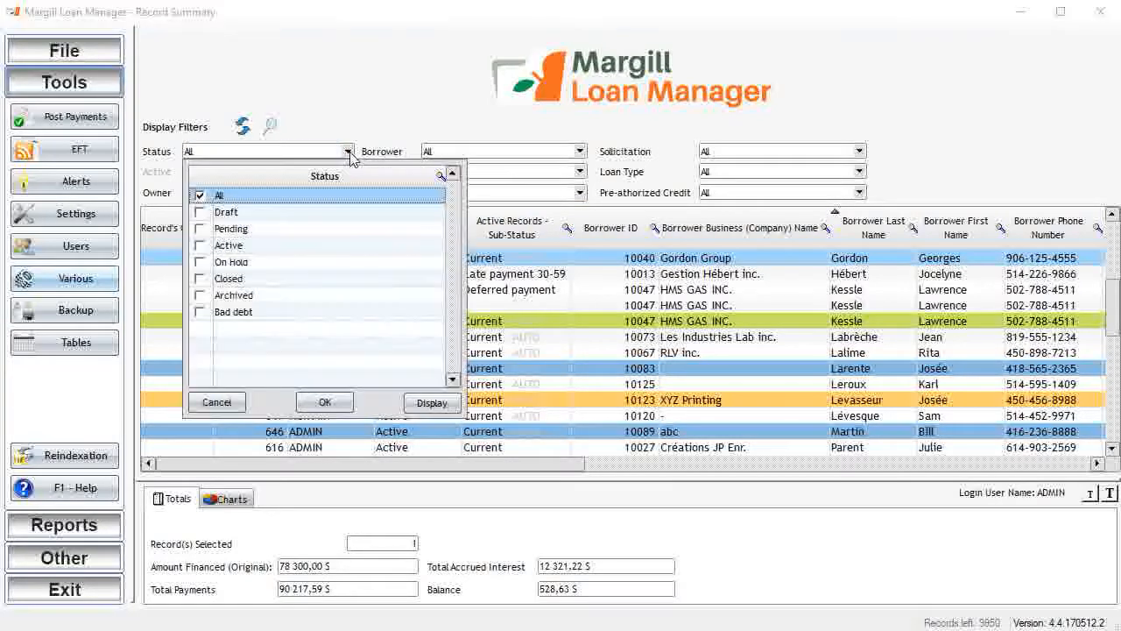
left_click(199, 228)
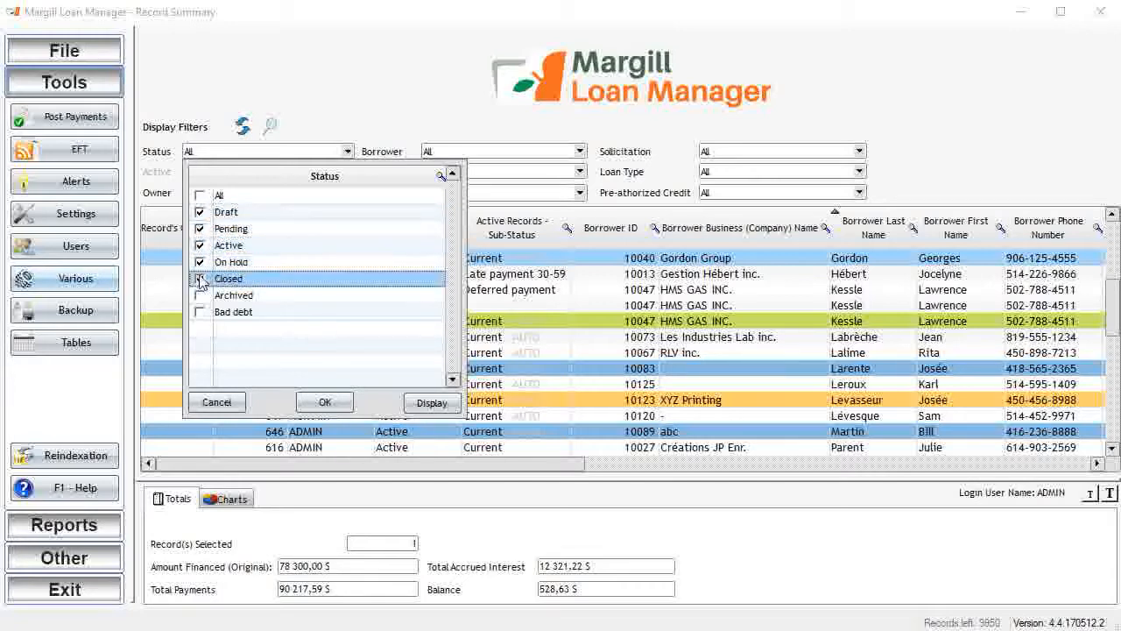
left_click(200, 278)
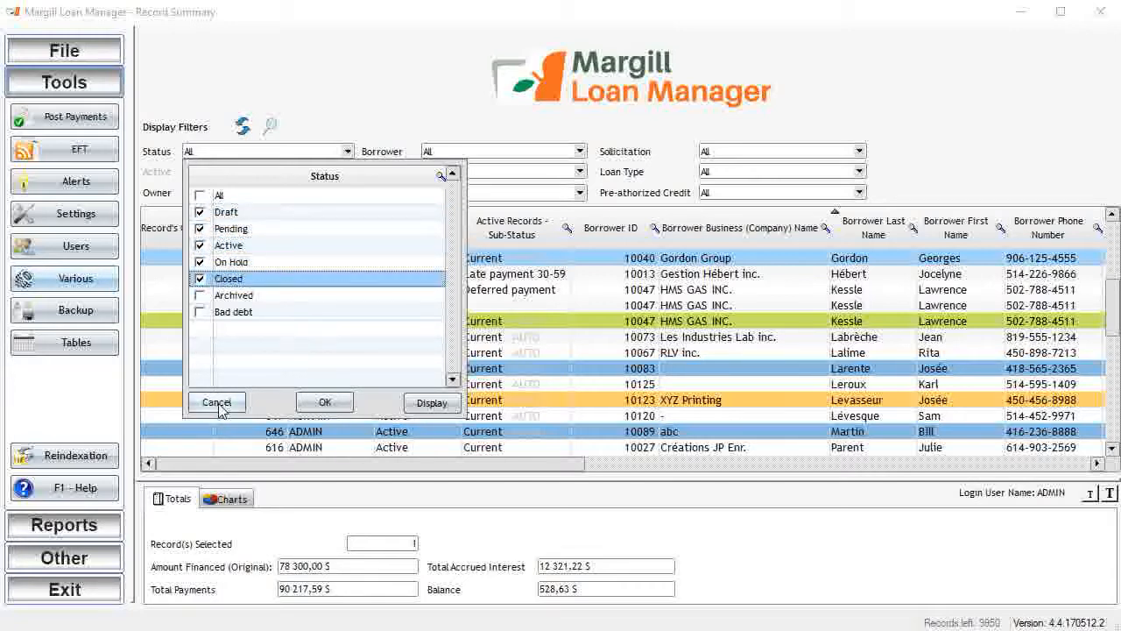
left_click(217, 401)
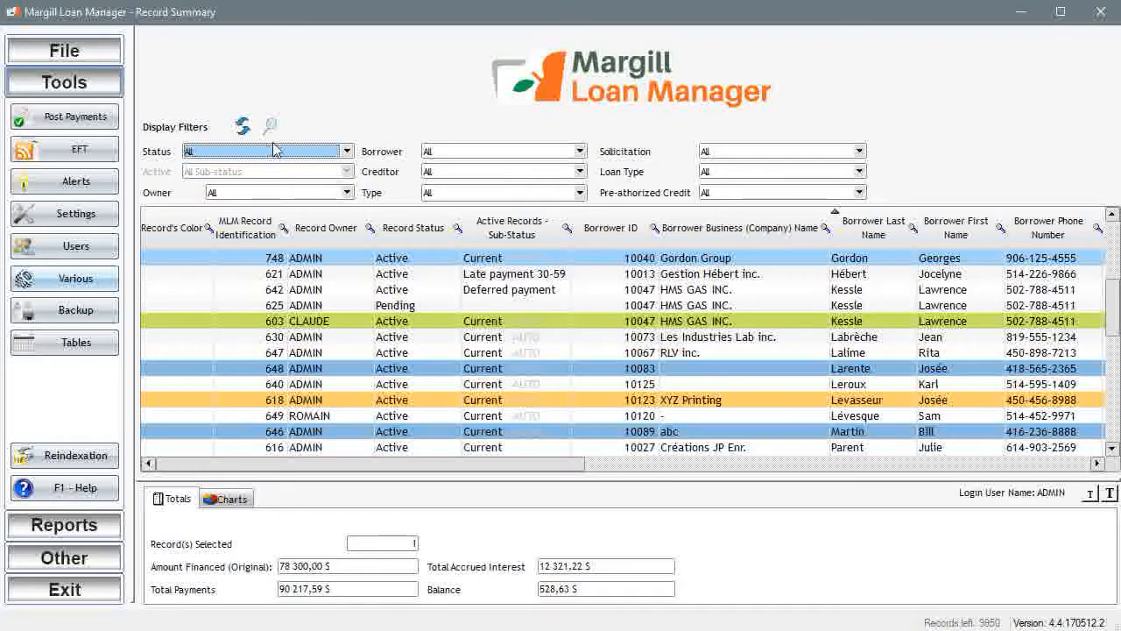
mouse_move(270, 126)
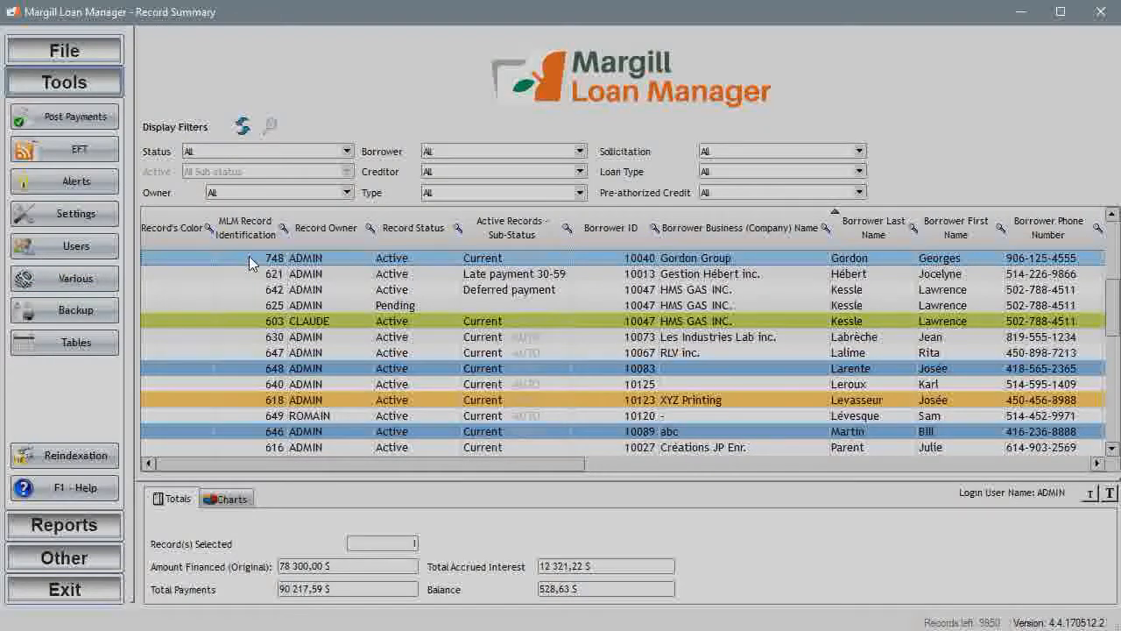
- Open loan record 748 and review its Data settings and General file information
double_click(307, 256)
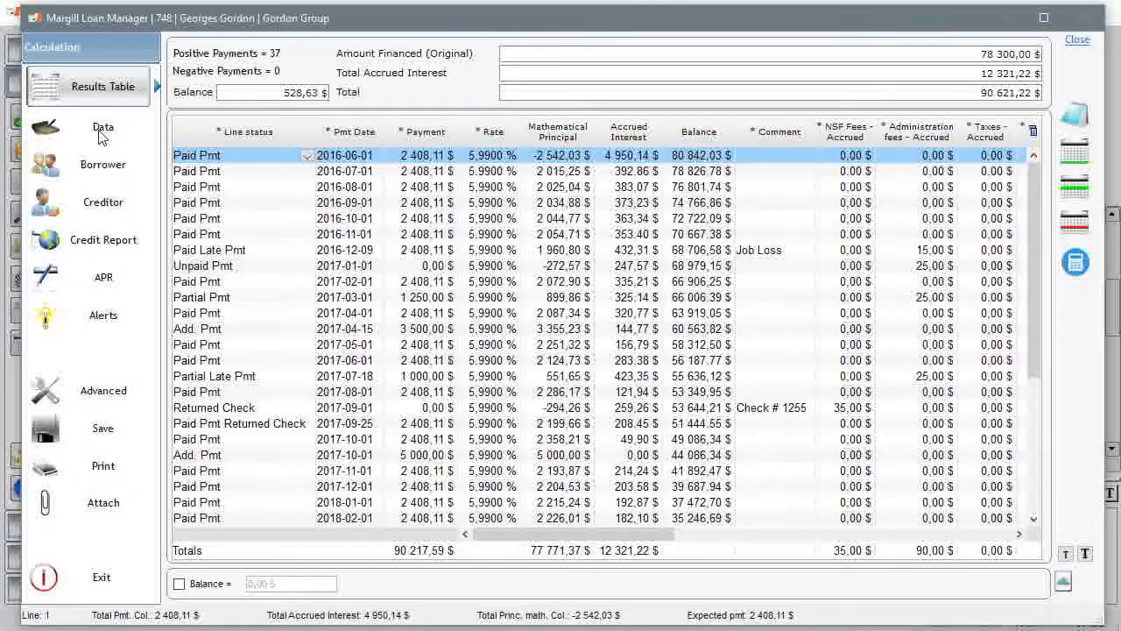
left_click(102, 126)
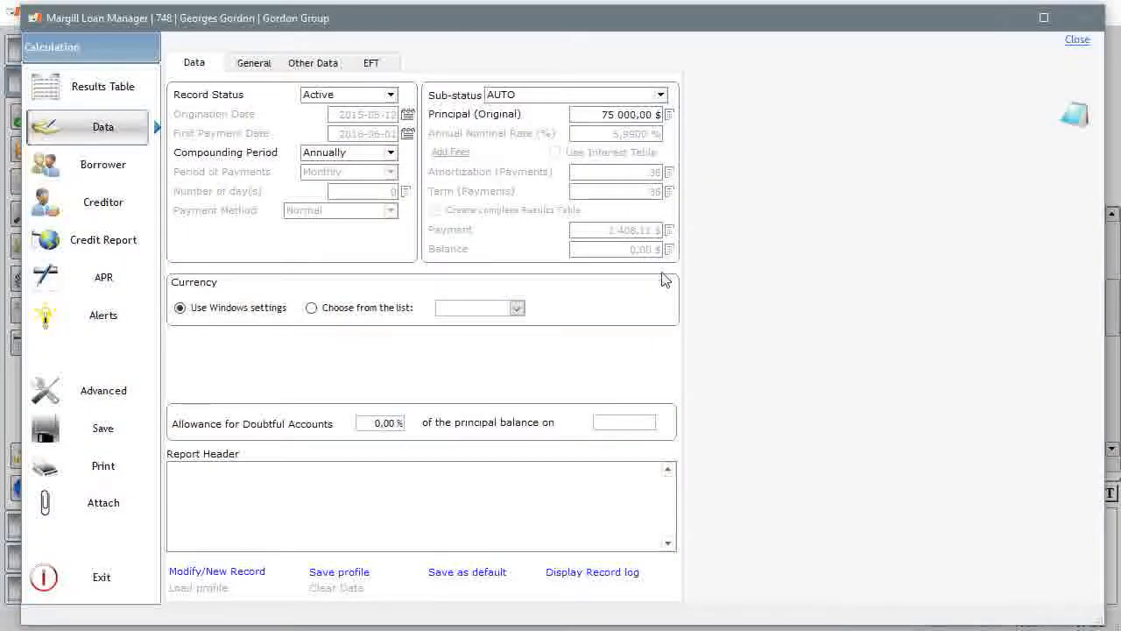
left_click(252, 63)
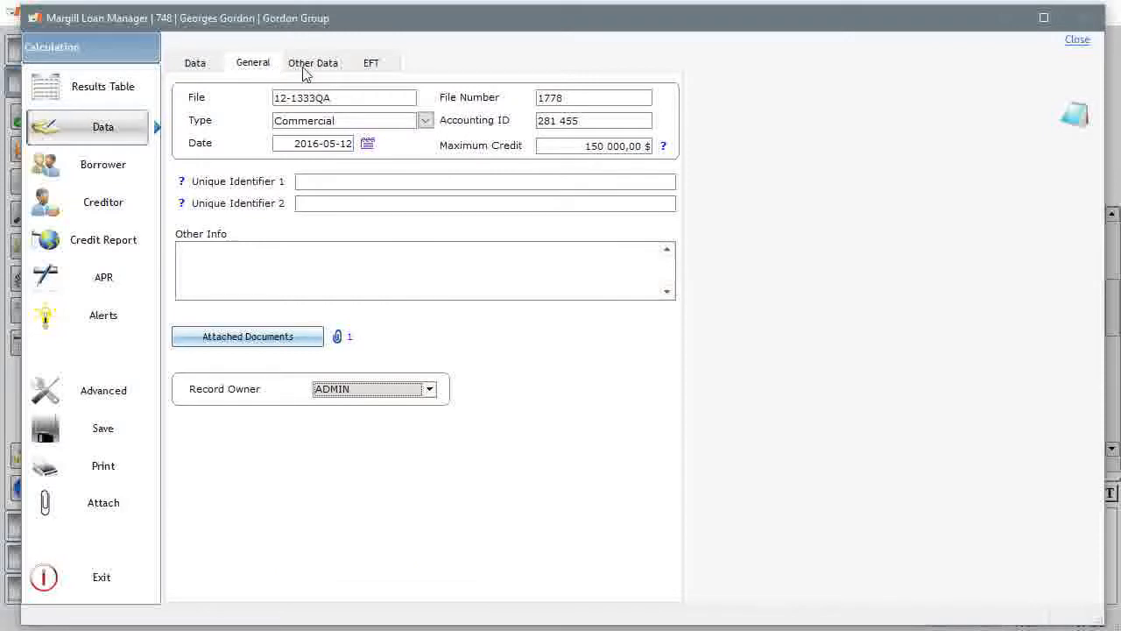
- Review the custom fields as a table, the EFT settings, then the Borrower details
left_click(311, 64)
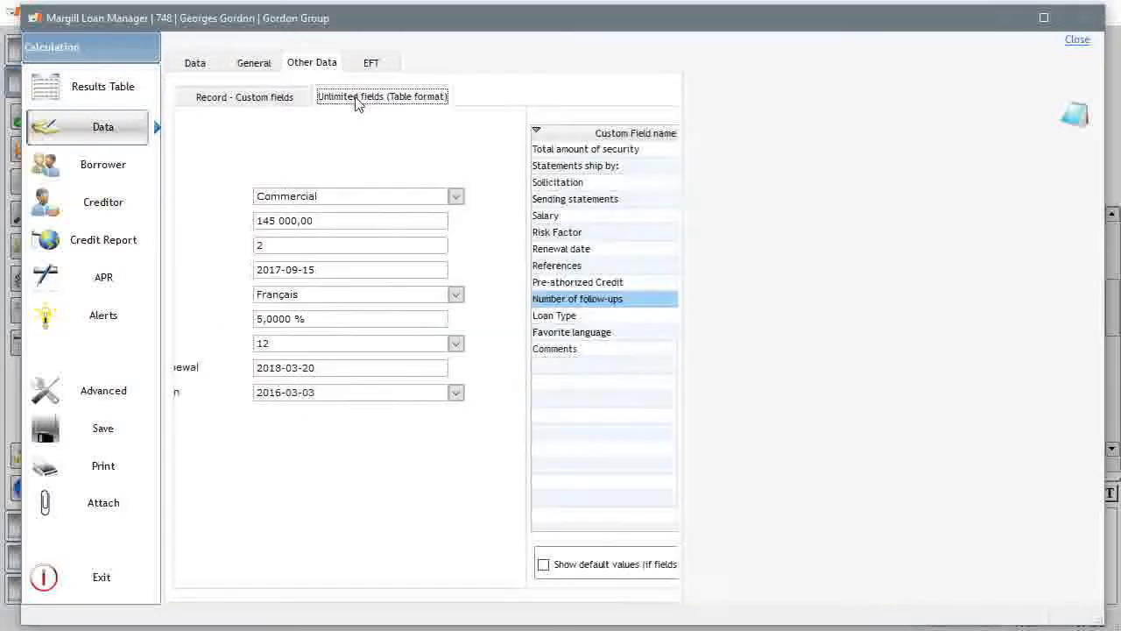
left_click(382, 96)
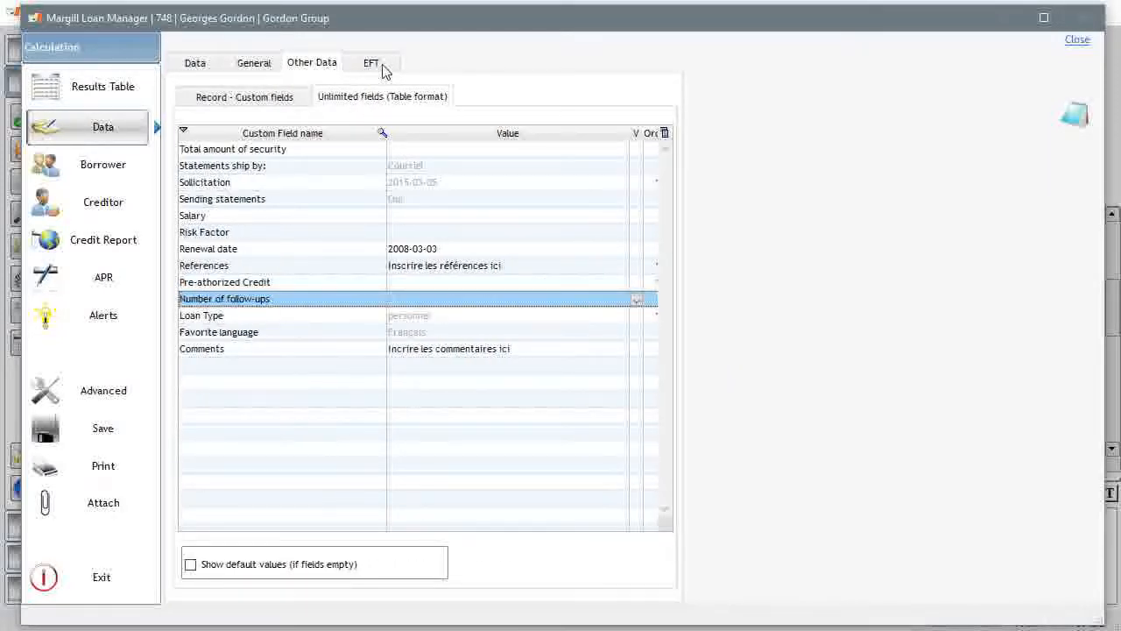
left_click(371, 63)
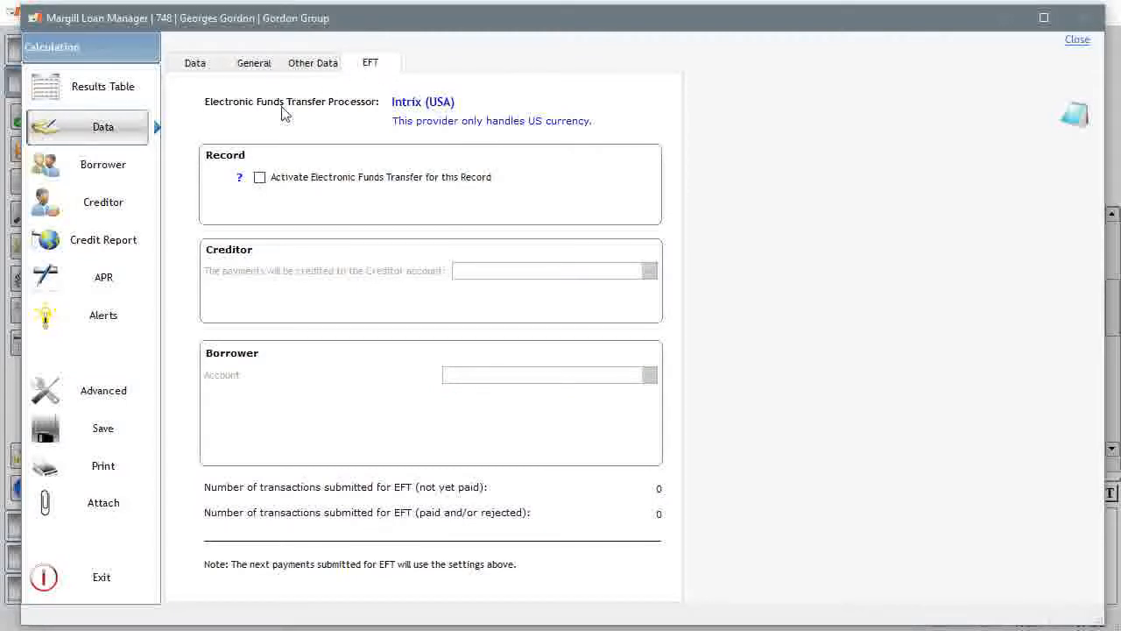
left_click(102, 164)
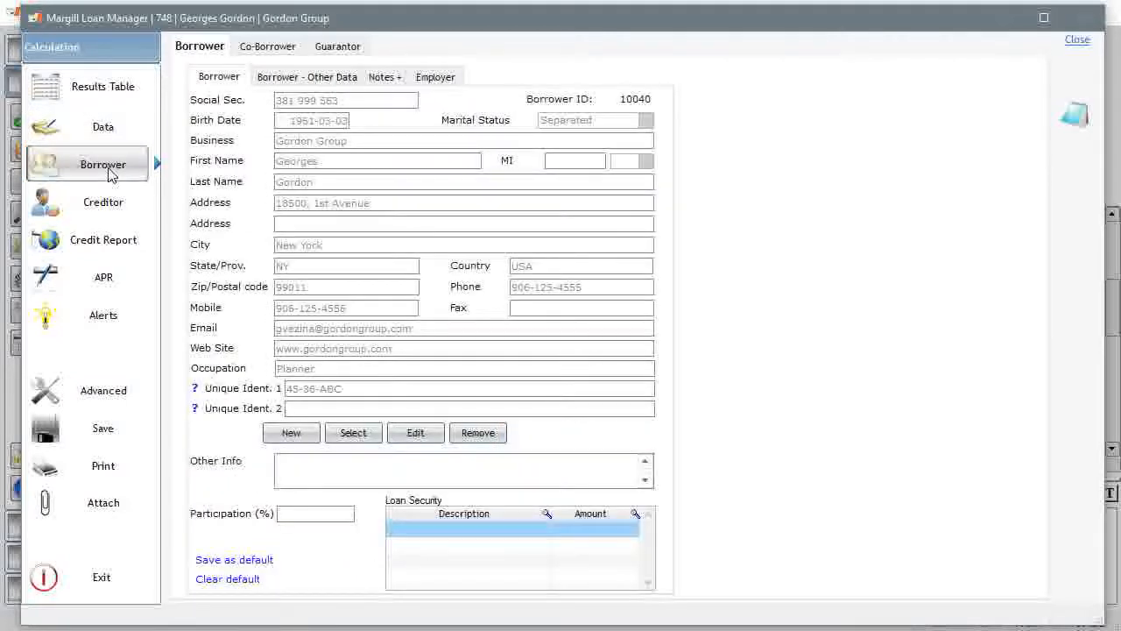
- View the Co-Borrower and Guarantor details, the loan's Creditors, then the Credit Report fields
left_click(266, 45)
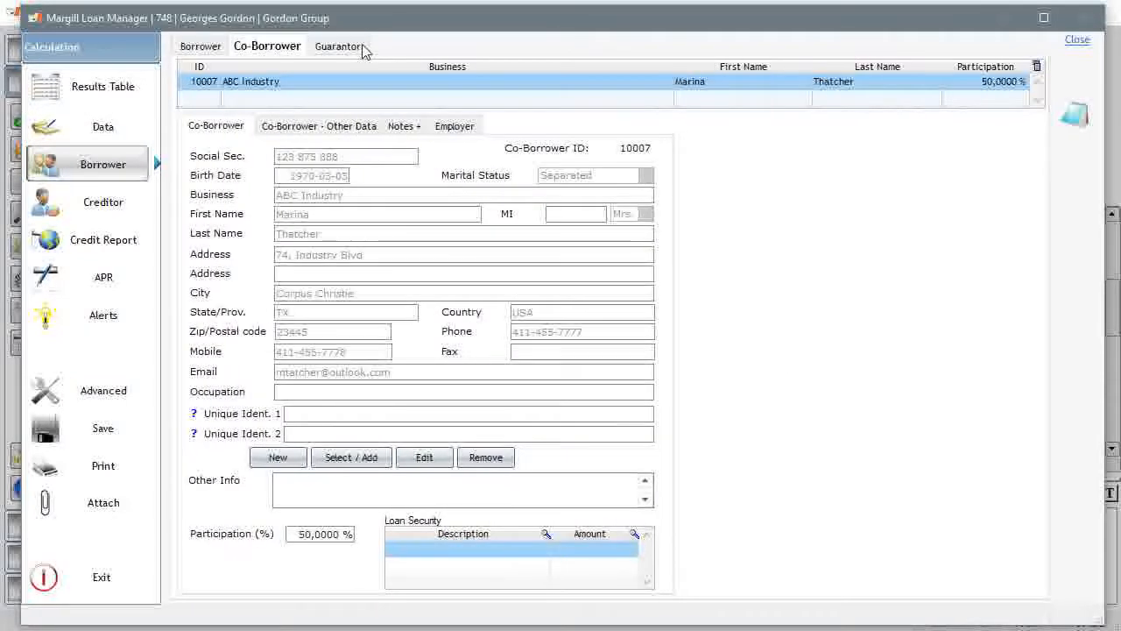
left_click(336, 45)
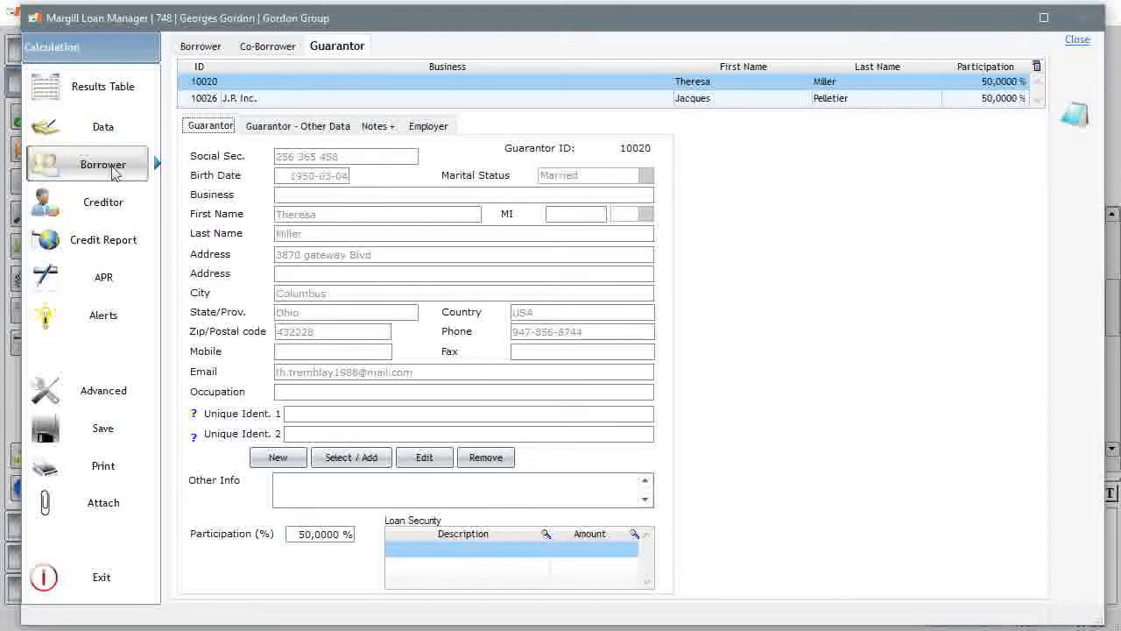
left_click(102, 201)
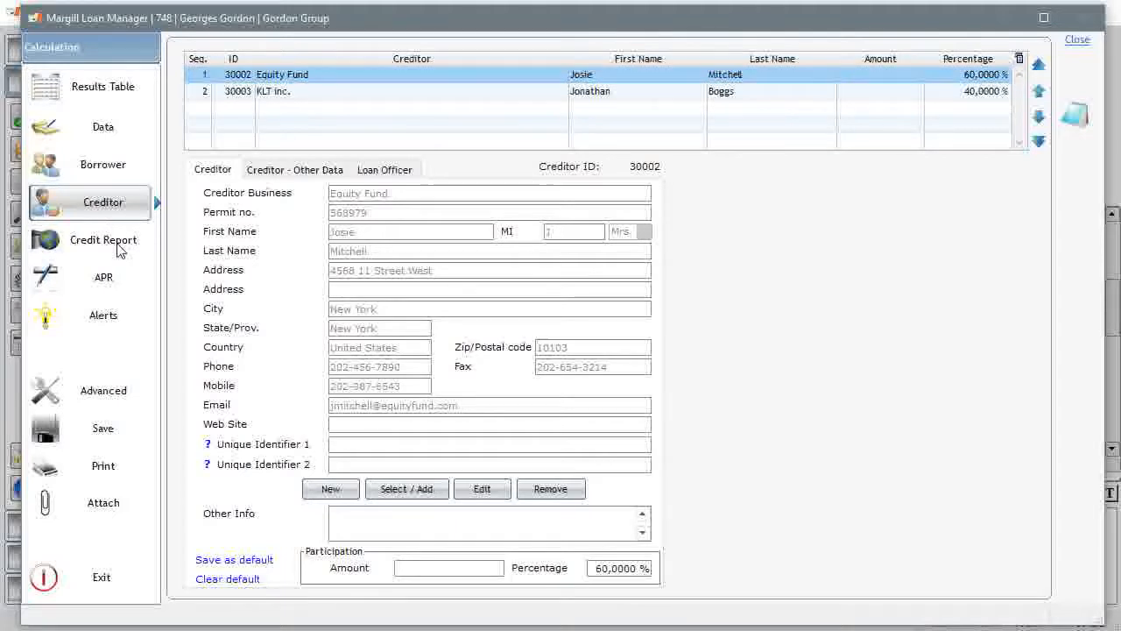
left_click(101, 238)
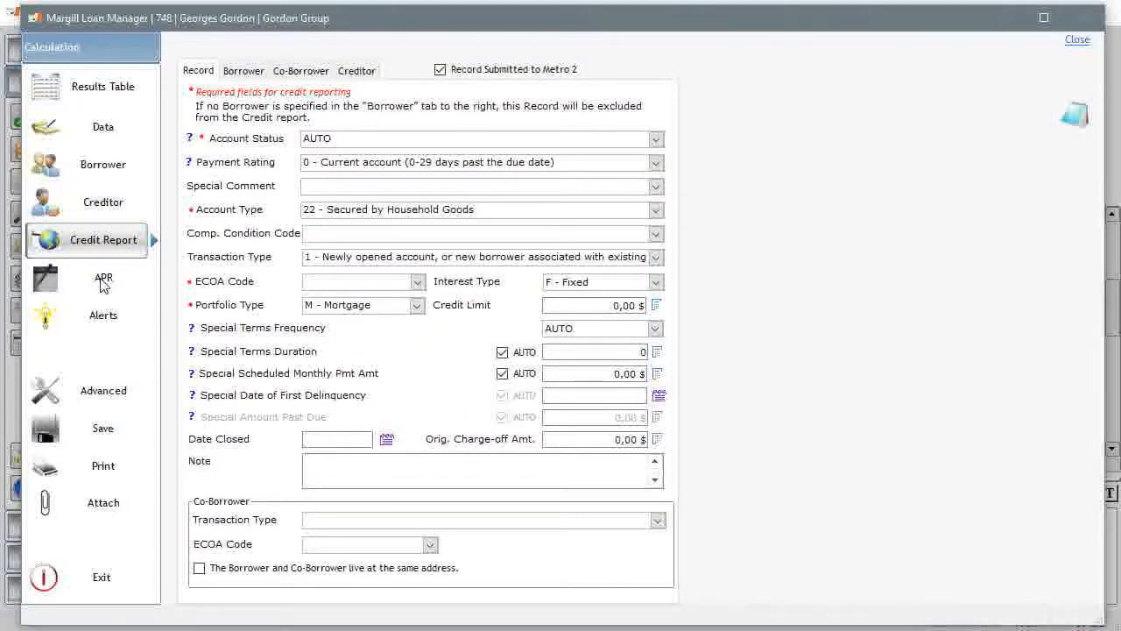
- View the APR fee breakdown and Advanced calculation settings, then return to the Results Table
left_click(101, 276)
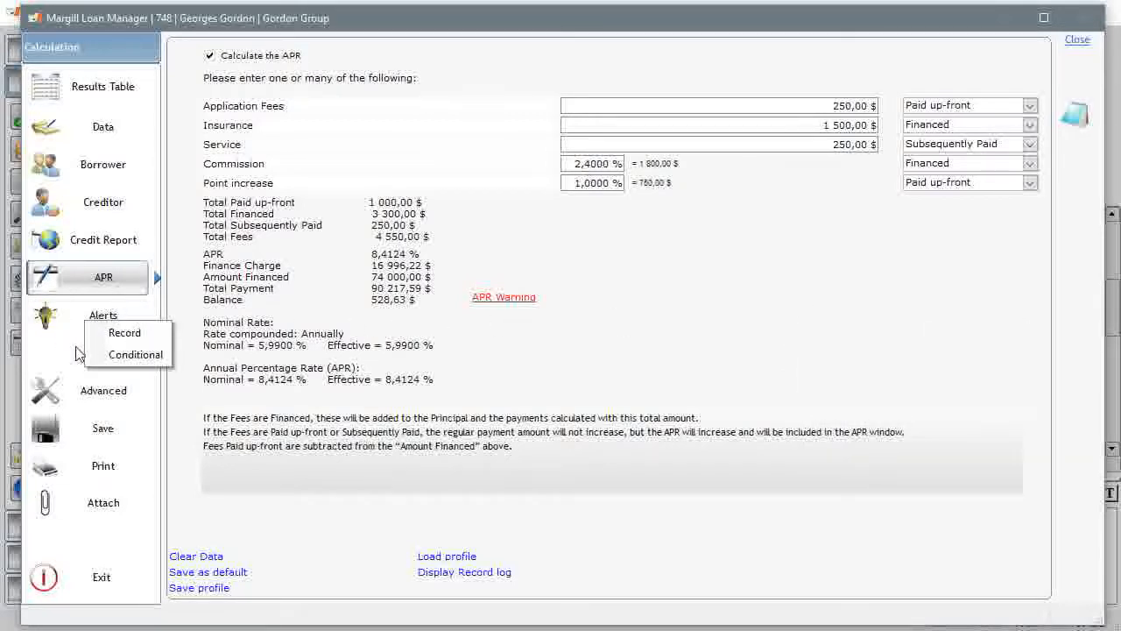
mouse_move(119, 392)
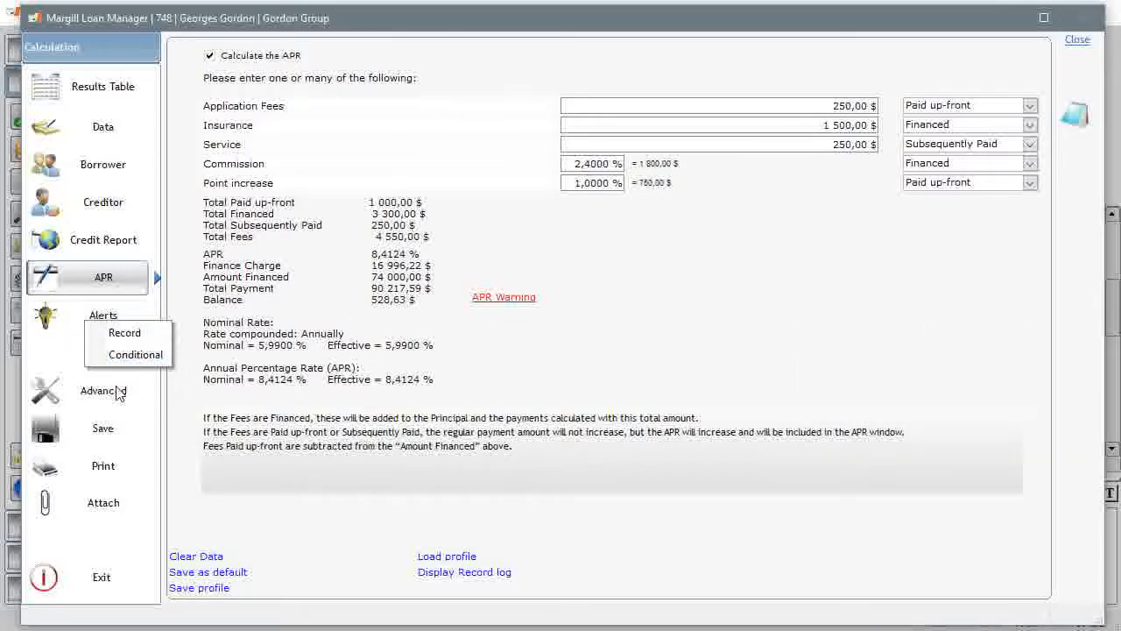
left_click(102, 389)
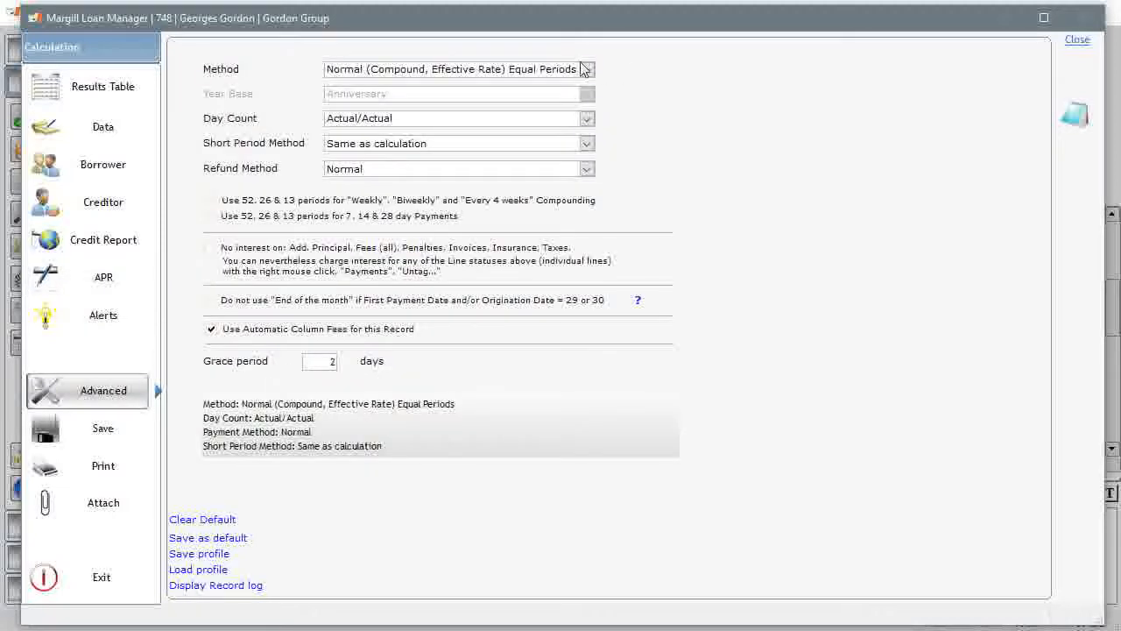
left_click(585, 70)
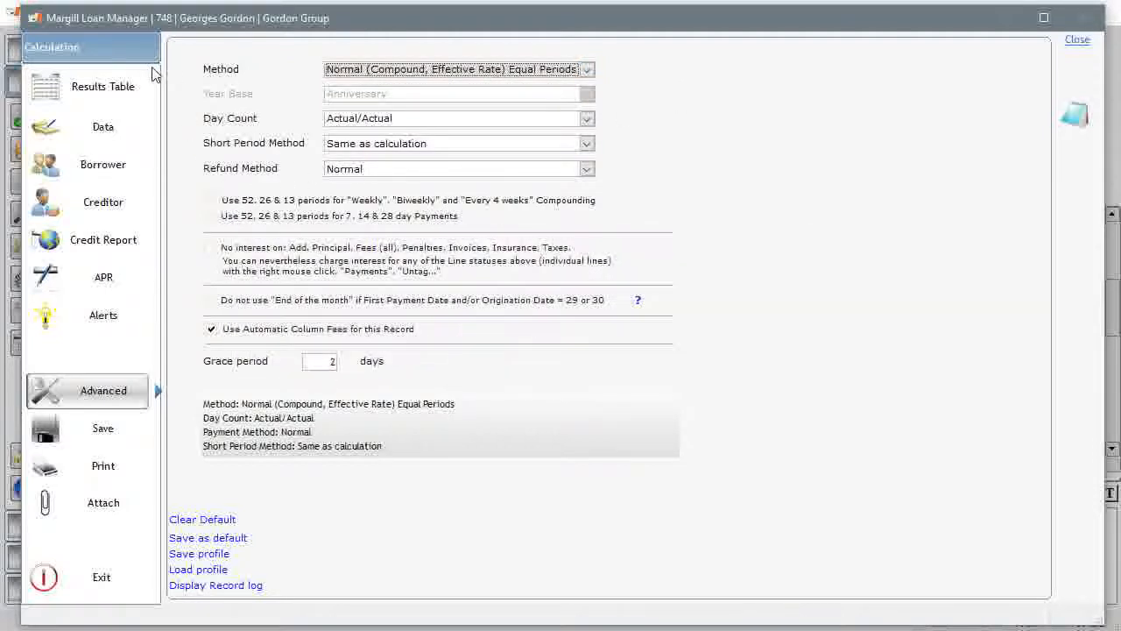
left_click(102, 85)
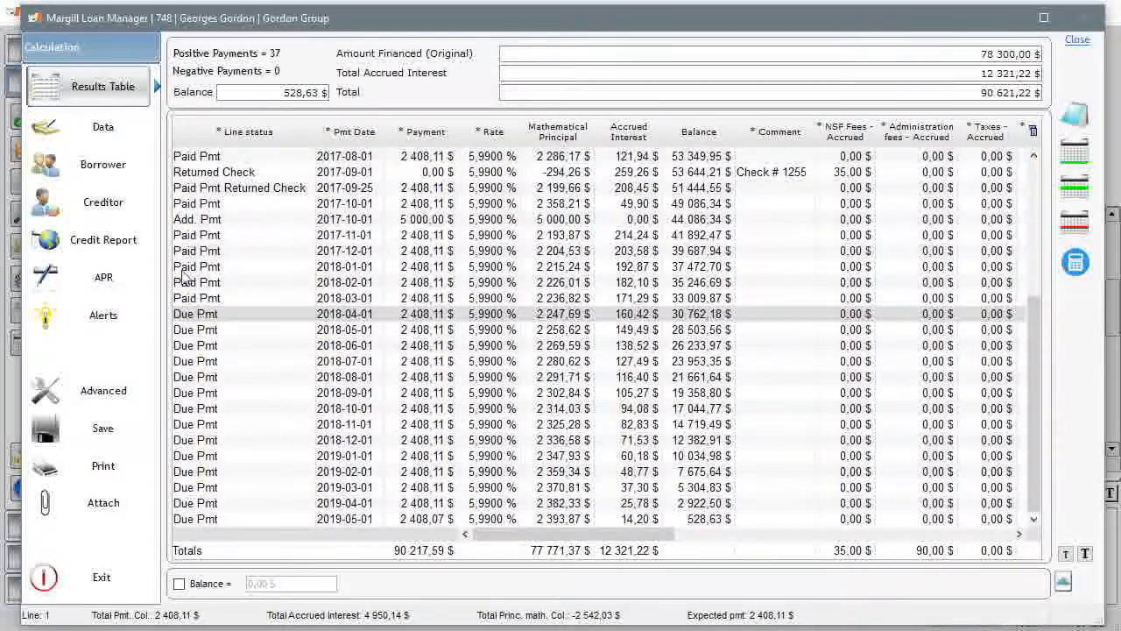
mouse_move(282, 328)
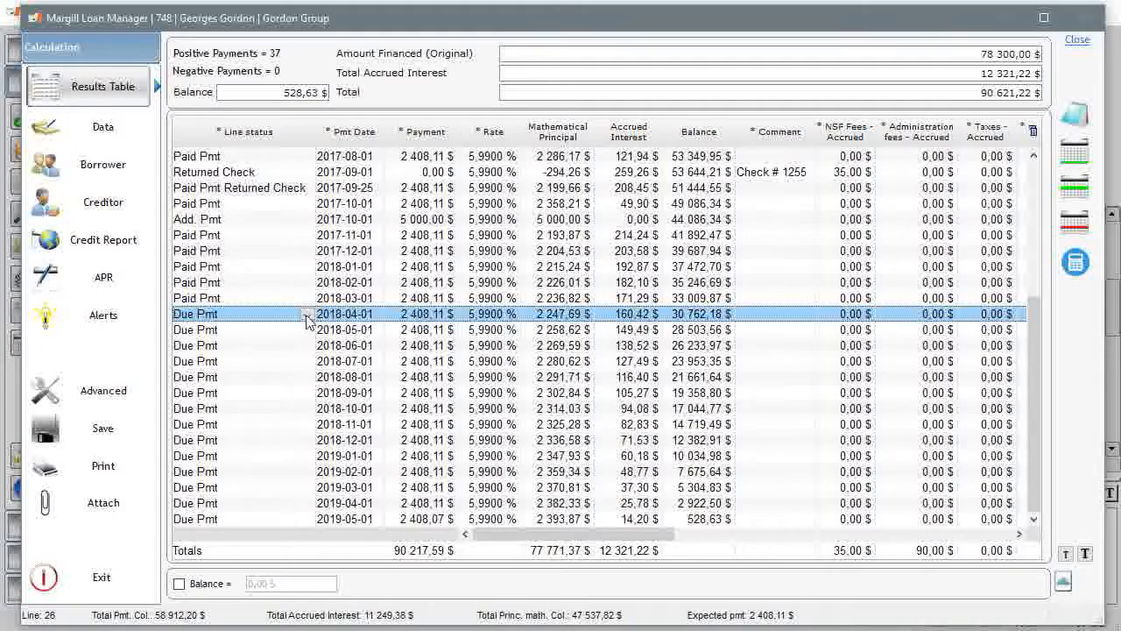
- Check the line status choices for the 2018-04-01 payment without changing it, then close loan 748
left_click(307, 313)
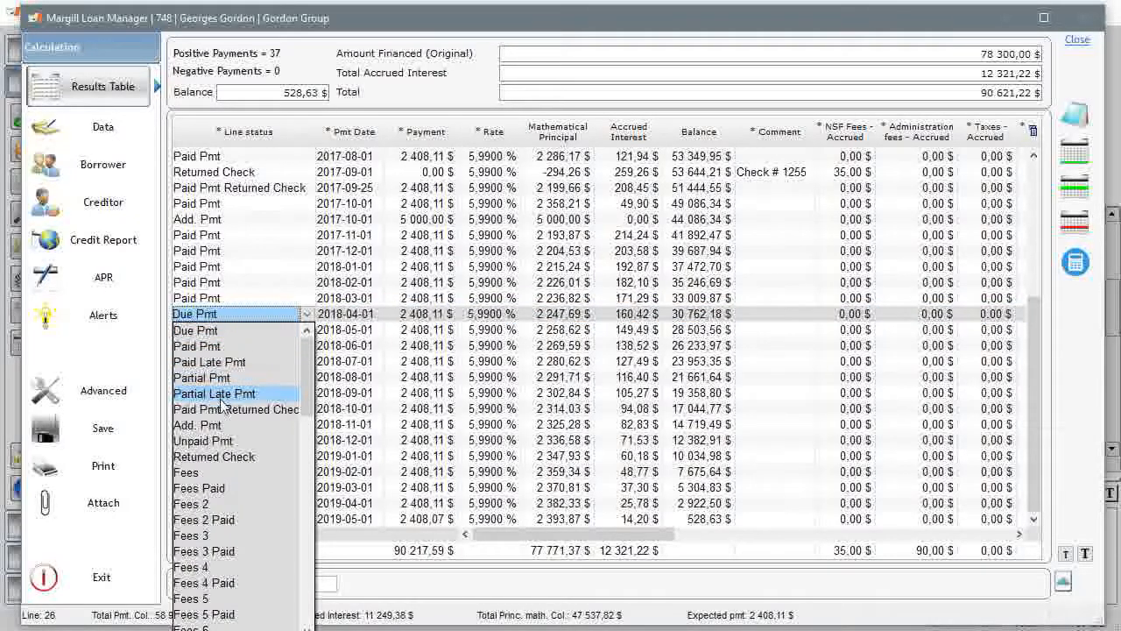
mouse_move(214, 378)
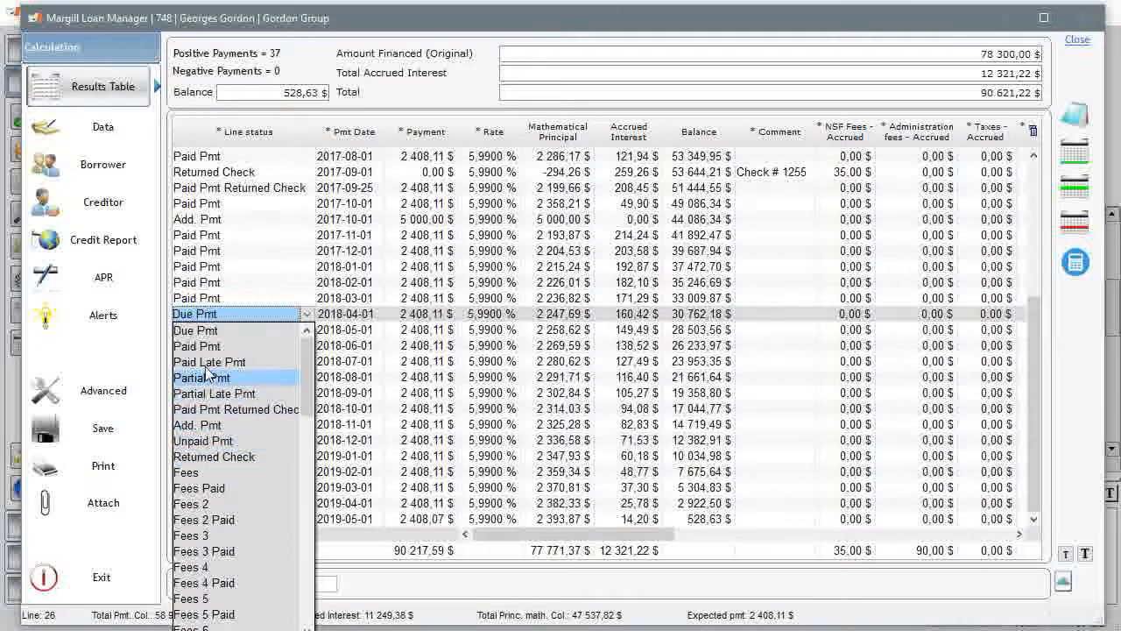
left_click(196, 329)
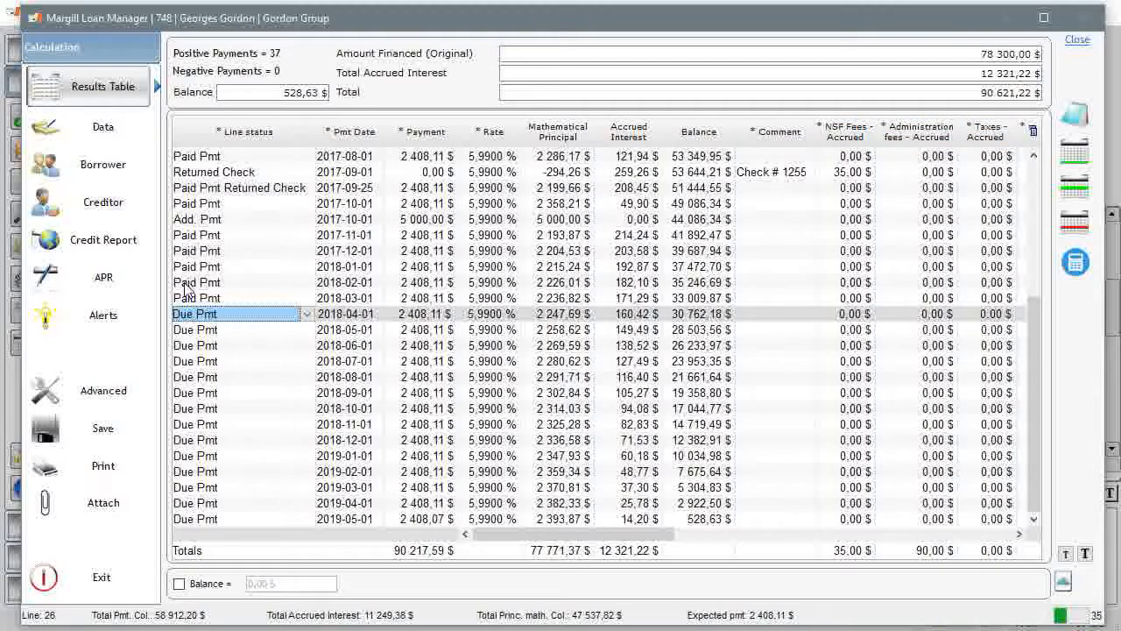
right_click(196, 282)
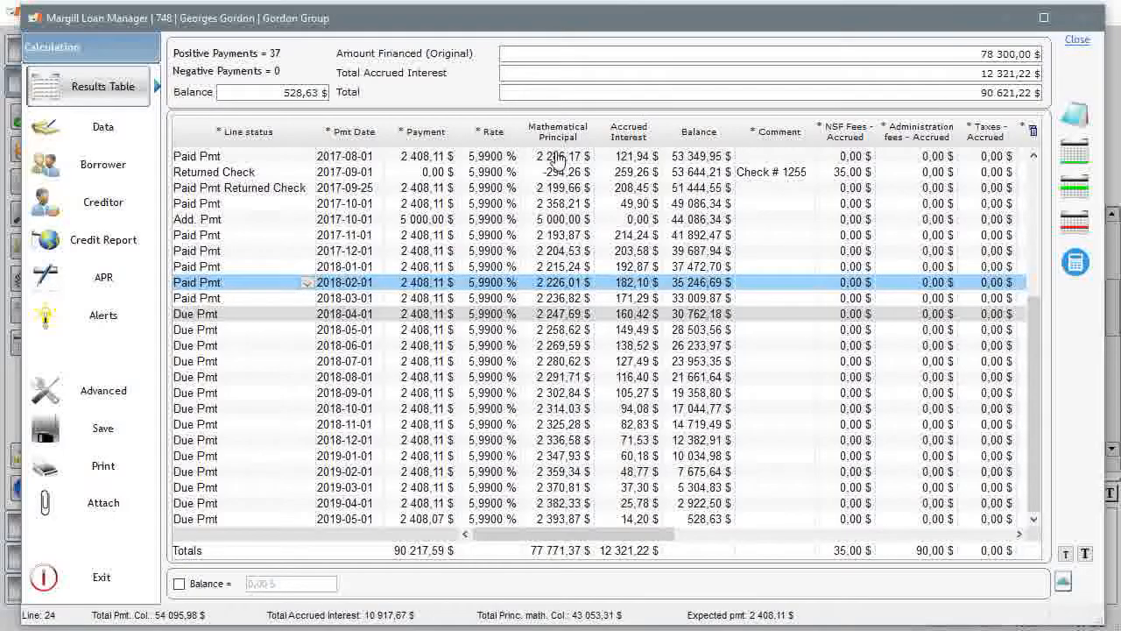
left_click(1076, 38)
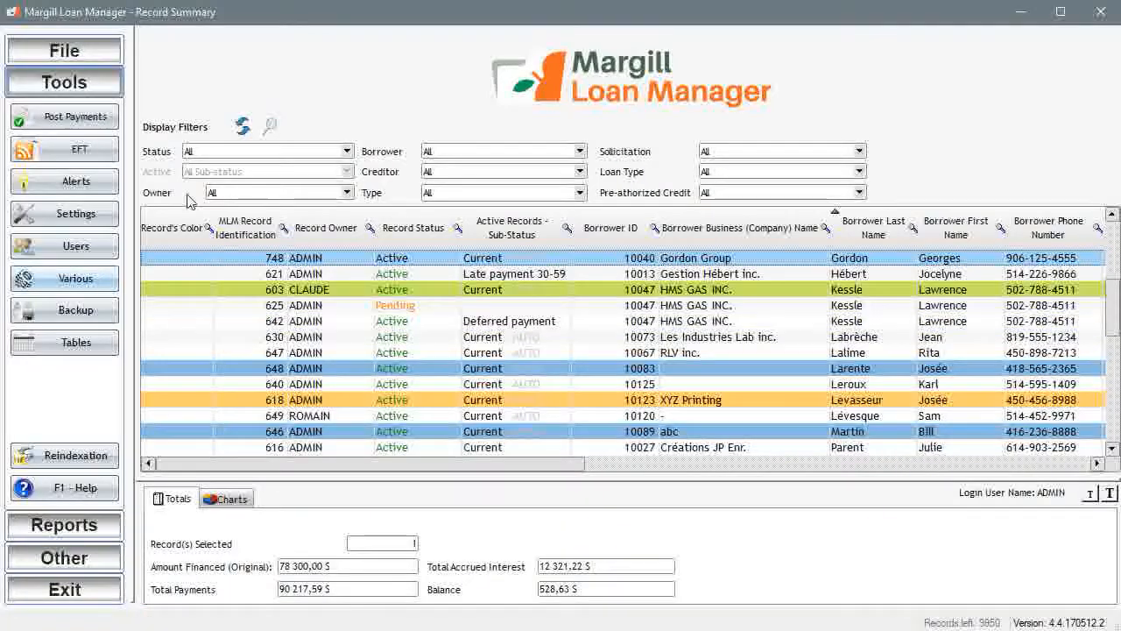